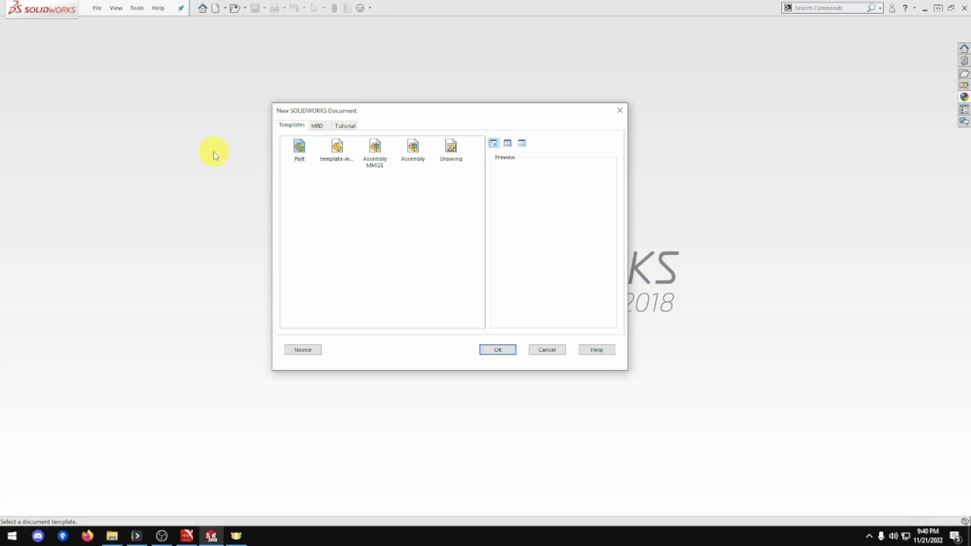
# Step: Create a new part from the millimetre (mmgs) template and start a sketch
pyautogui.click(336, 149)
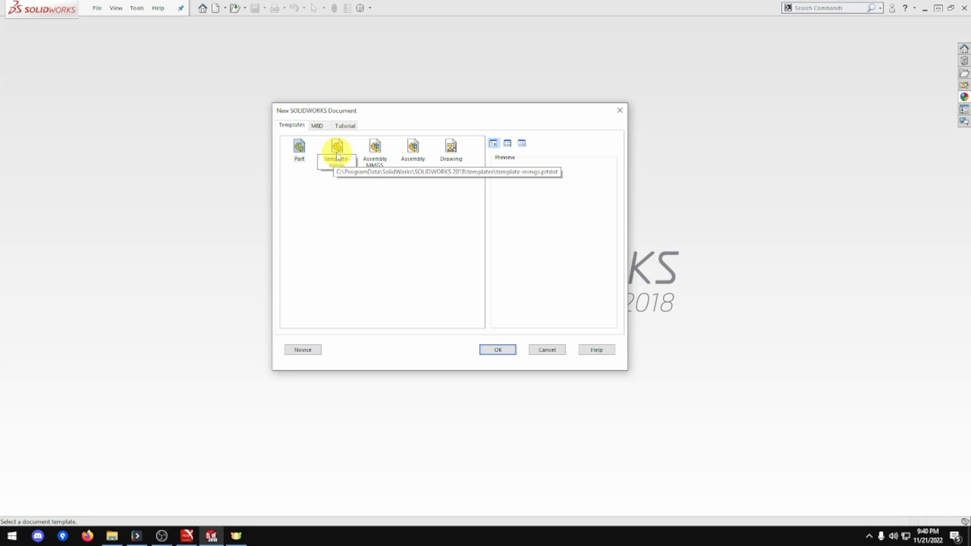
pyautogui.click(498, 348)
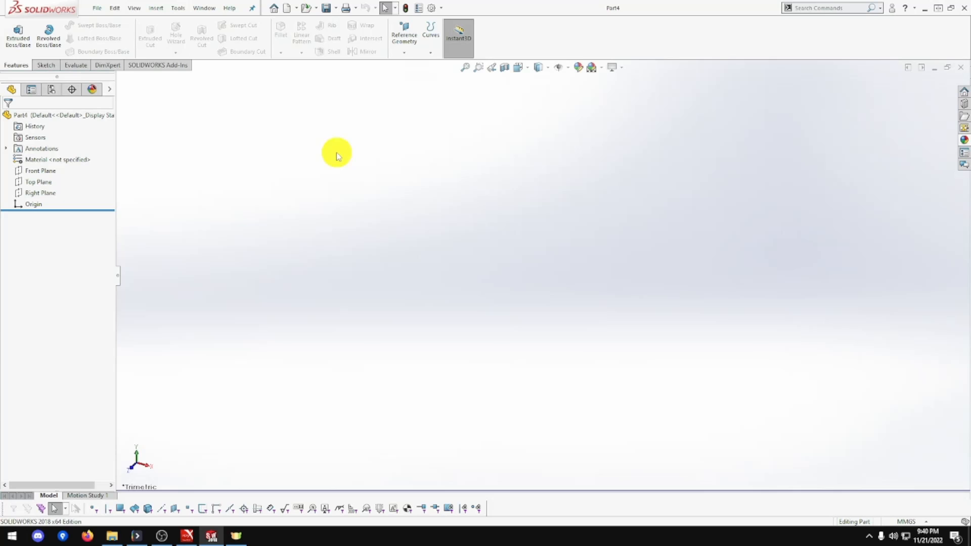
pyautogui.click(39, 181)
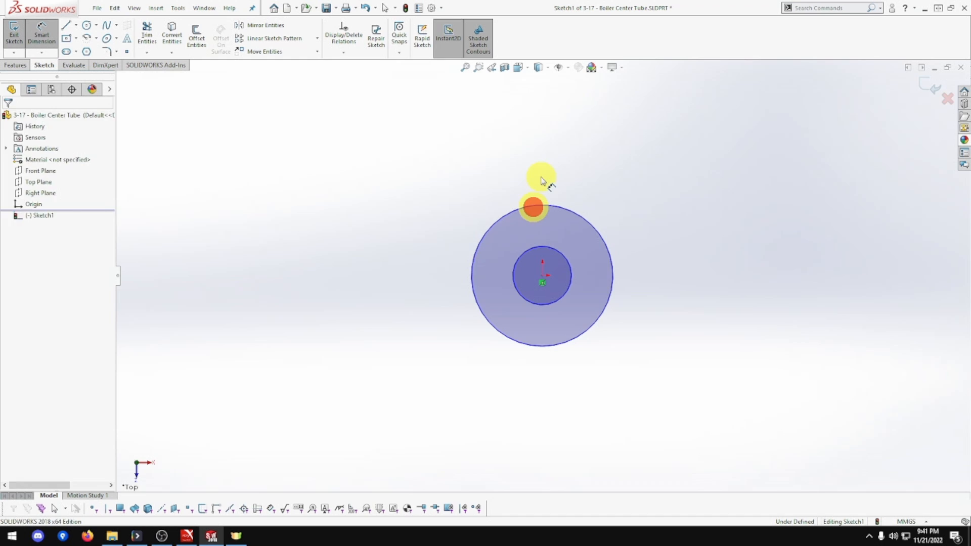
# Step: Dimension the two concentric circles to 70 mm and 68 mm diameter, ready for extrusion
pyautogui.click(541, 198)
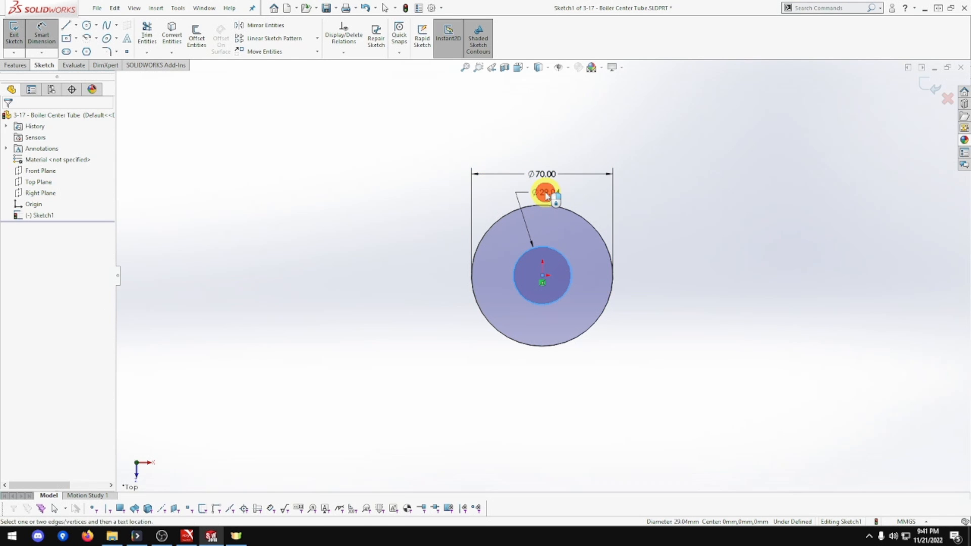
pyautogui.click(546, 192)
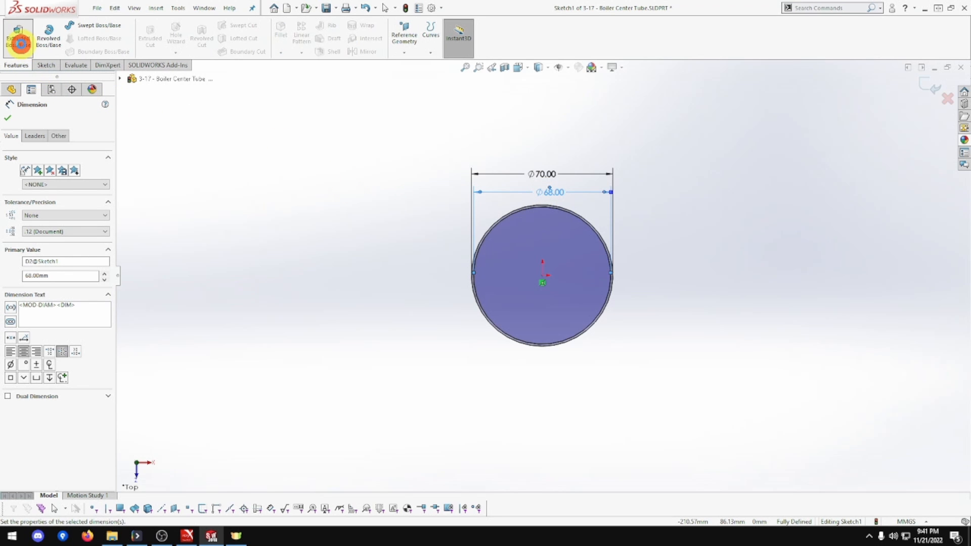
pyautogui.click(18, 38)
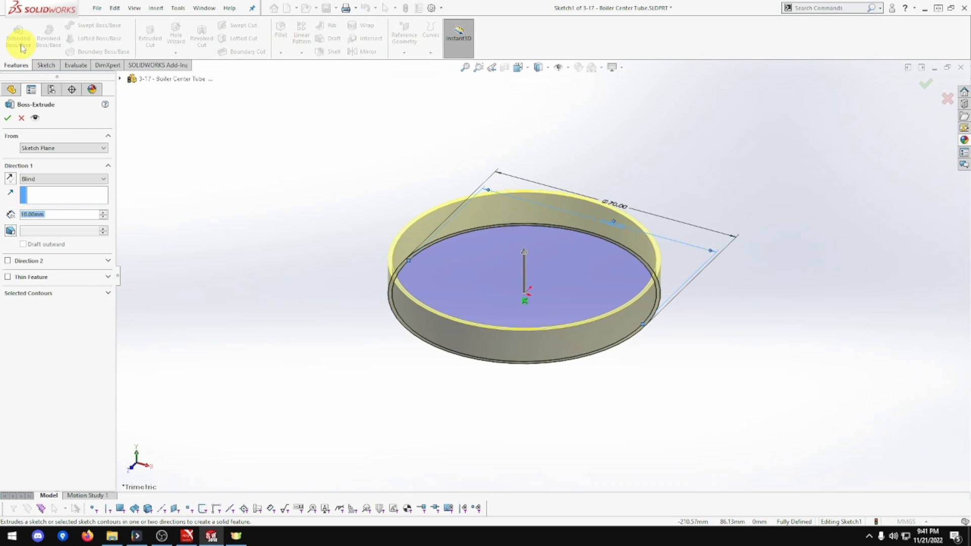
# Step: Extrude the ring 230 mm about the mid plane into a hollow tube
pyautogui.click(61, 179)
pyautogui.write('250')
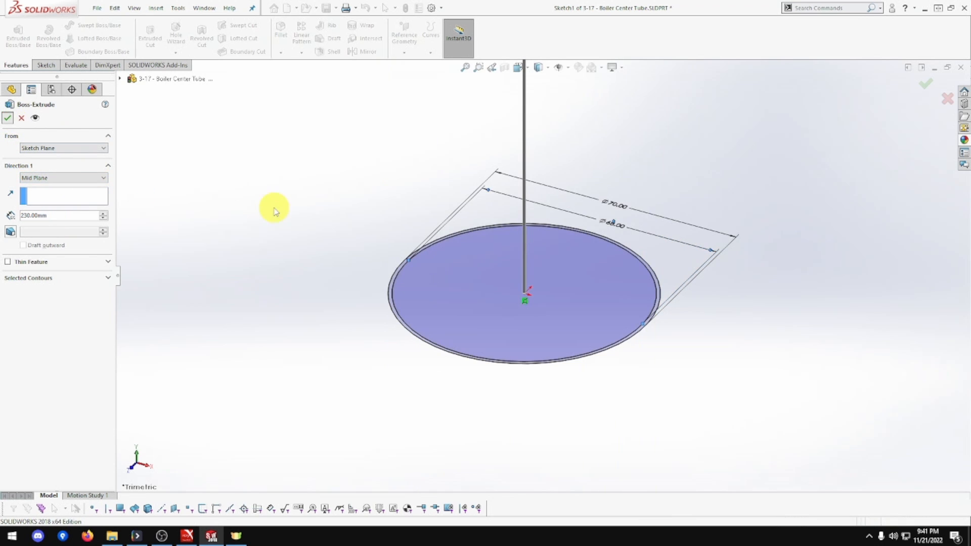
pyautogui.click(8, 117)
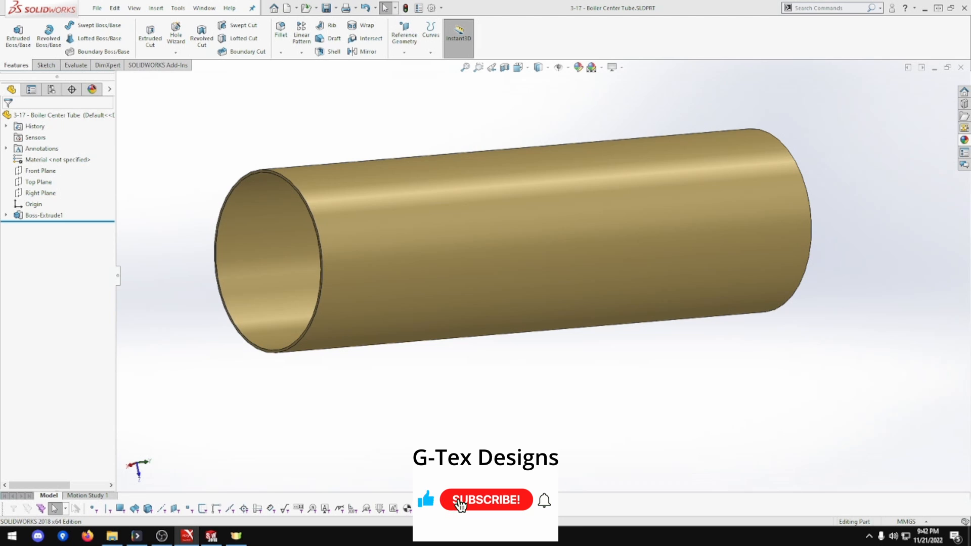
# Step: Give the hollow tube a brass metallic appearance
pyautogui.click(486, 500)
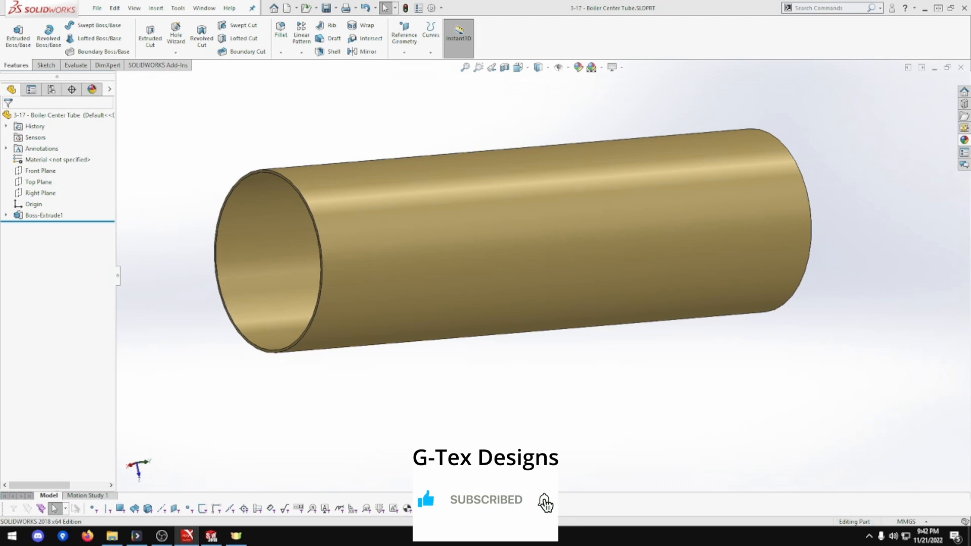